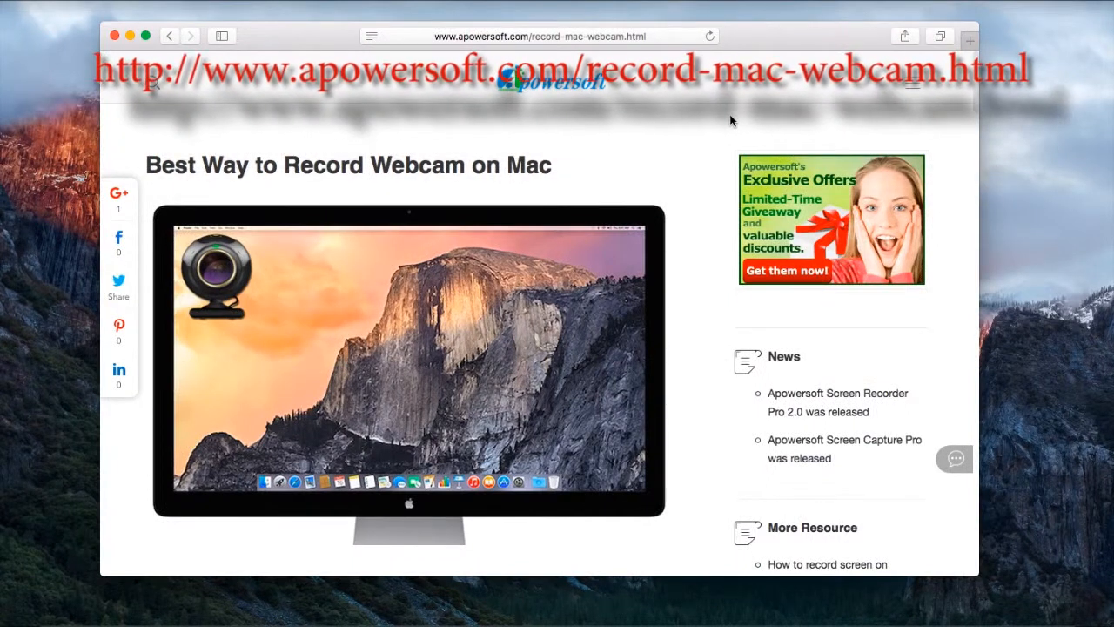
Download Apowersoft Mac Screen Recorder from the webcam guide page
scroll(down, 3)
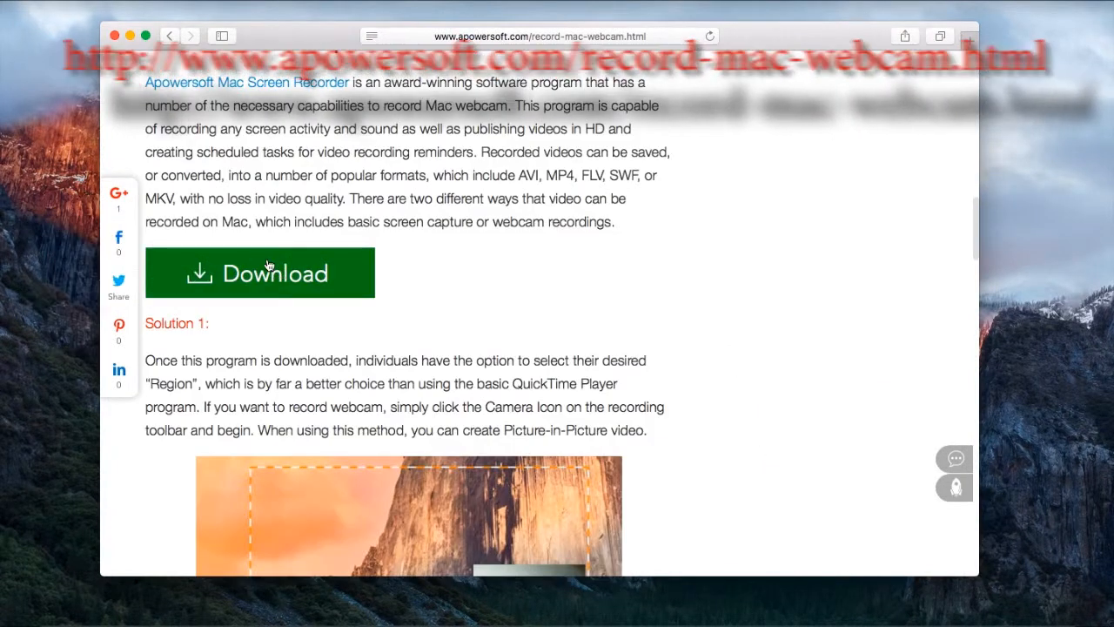
click(259, 272)
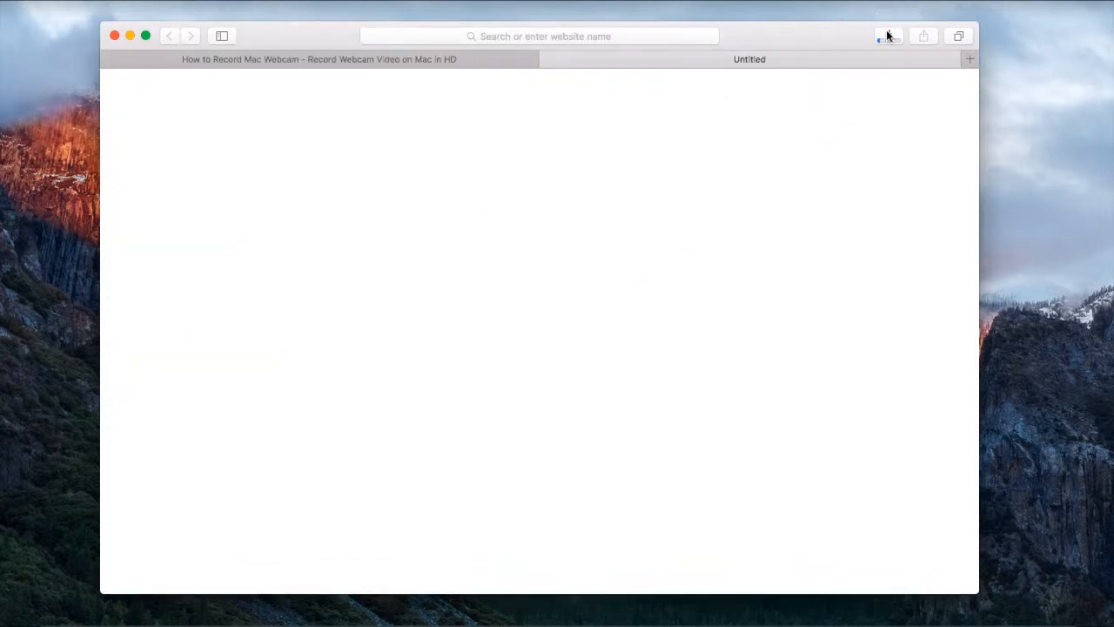
Launch the recorder and position its window on the desktop
click(888, 35)
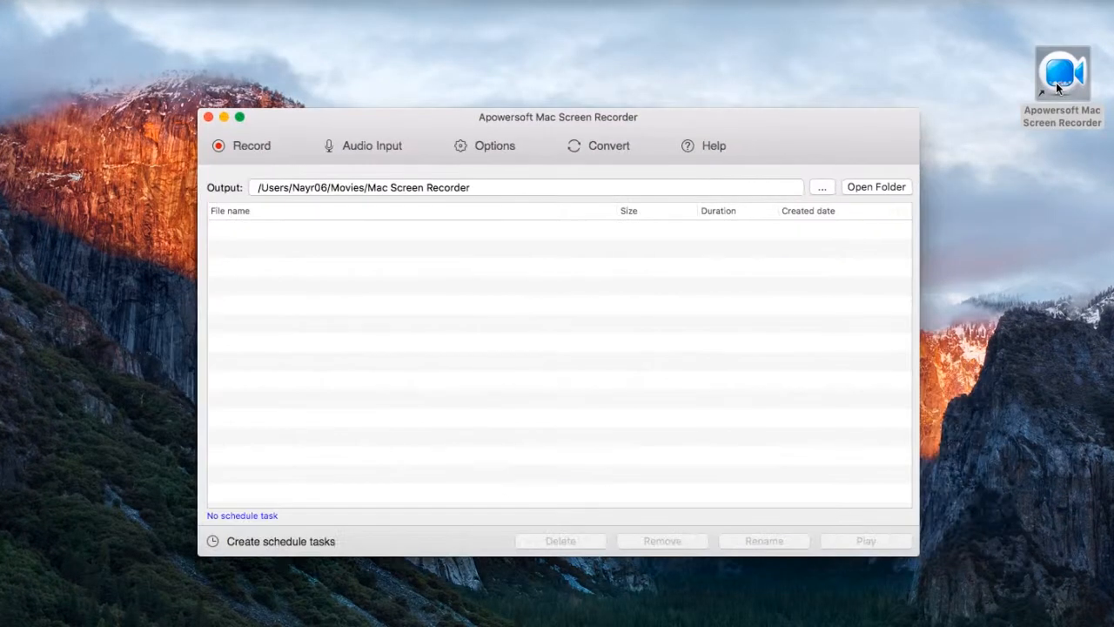
drag(557, 117, 568, 61)
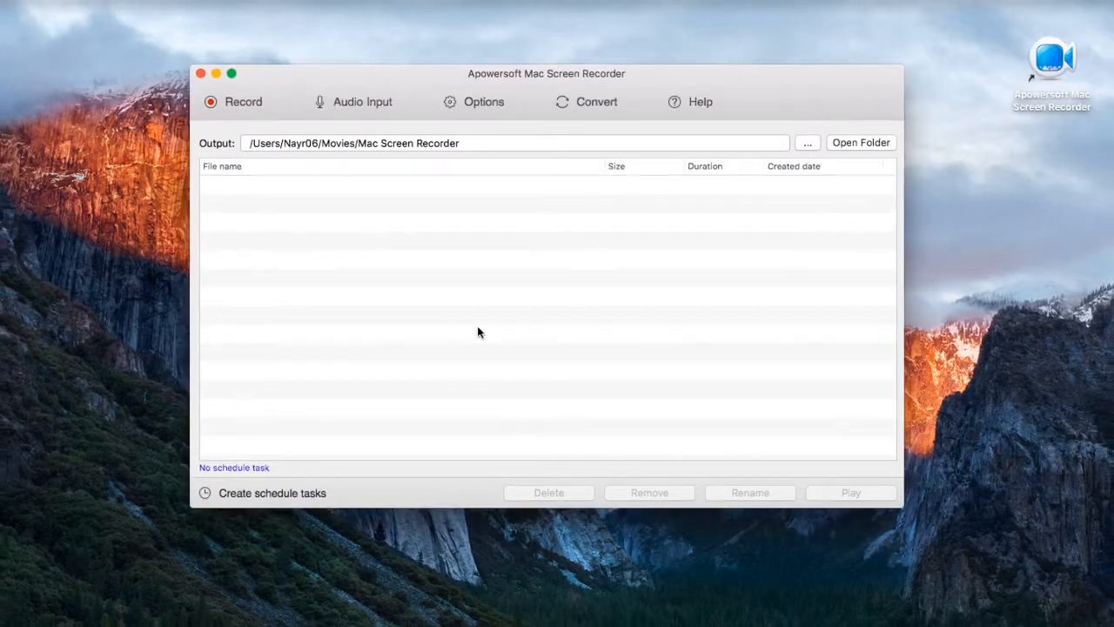
click(473, 101)
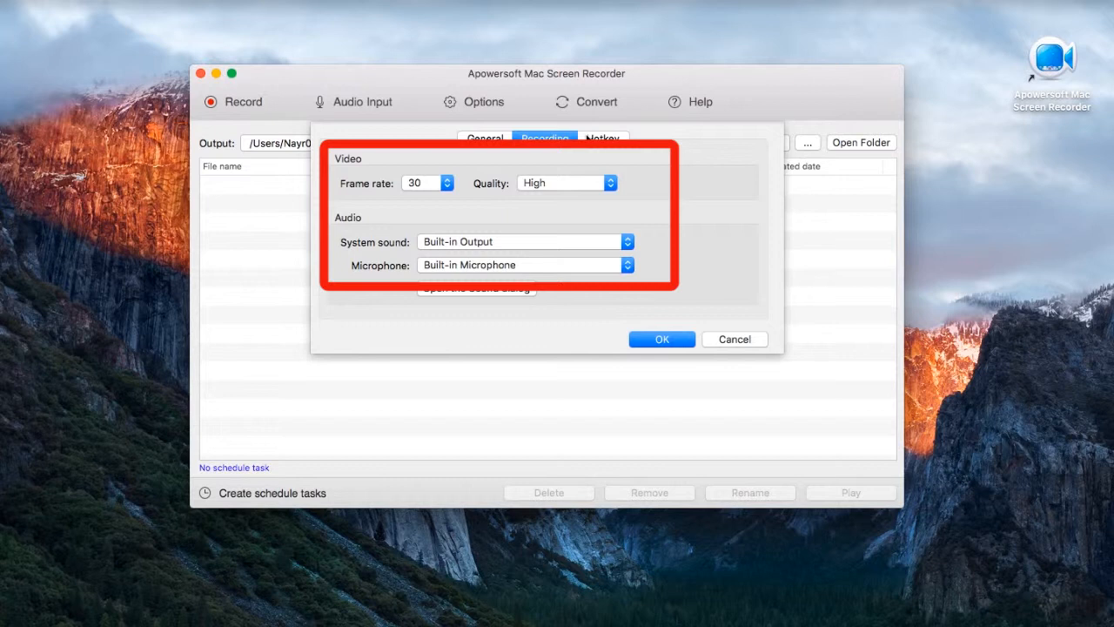
click(603, 140)
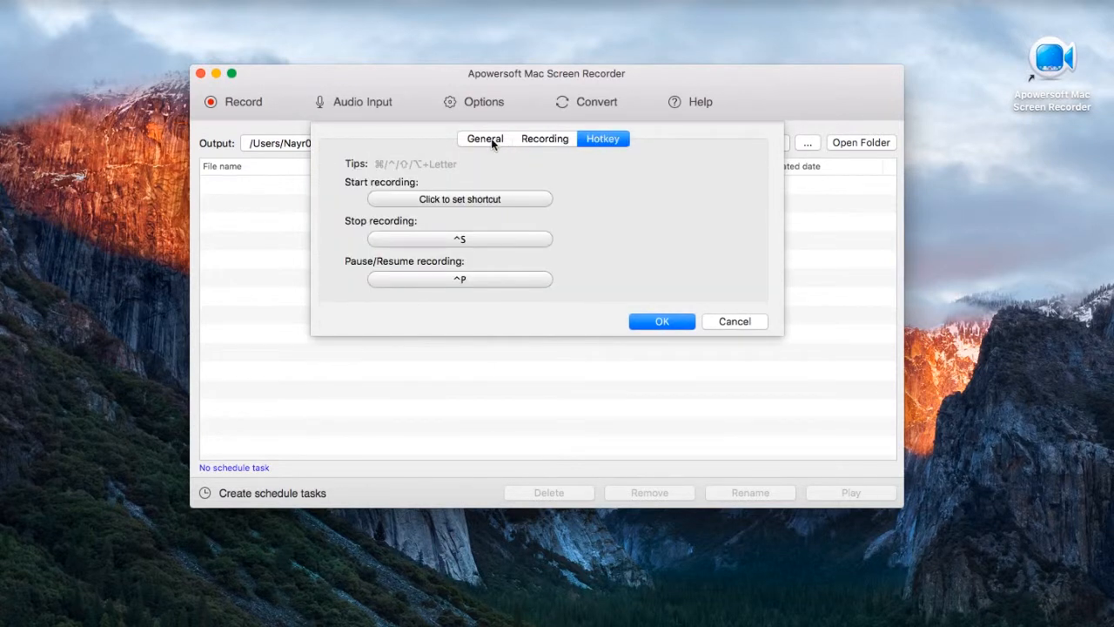
click(662, 320)
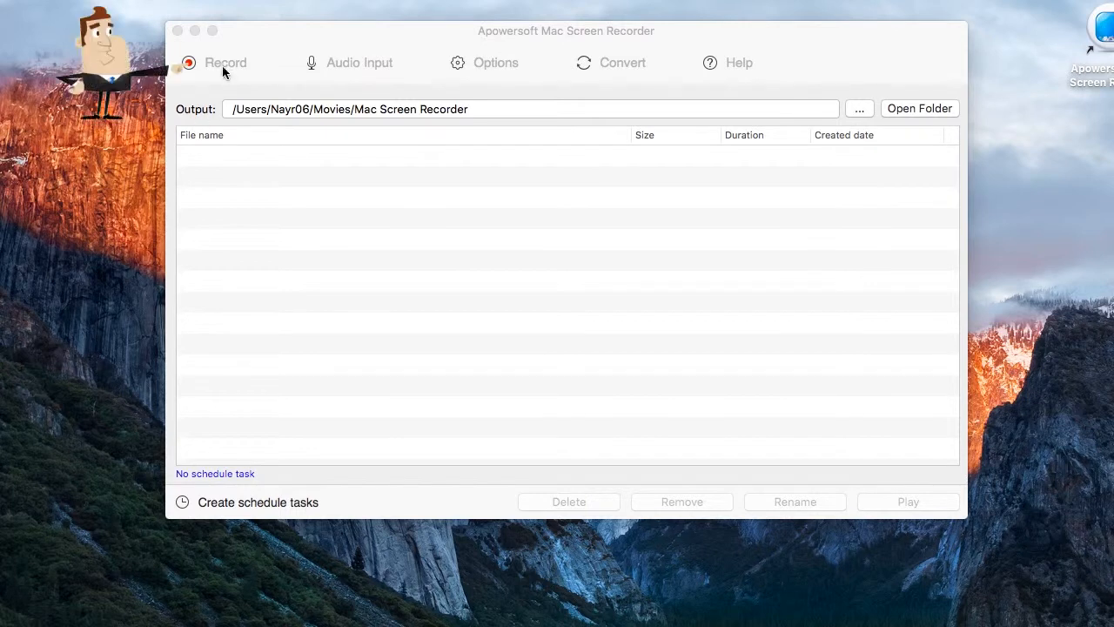
Record a short Web Camera clip of the toy from the FaceTime HD camera and stop it
click(226, 62)
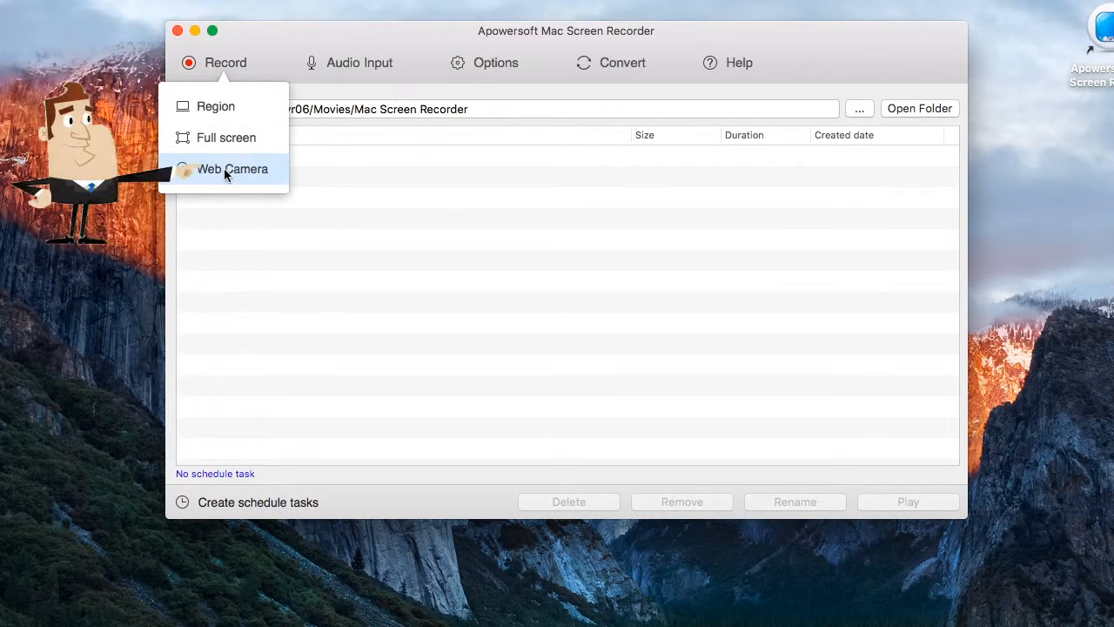
click(233, 169)
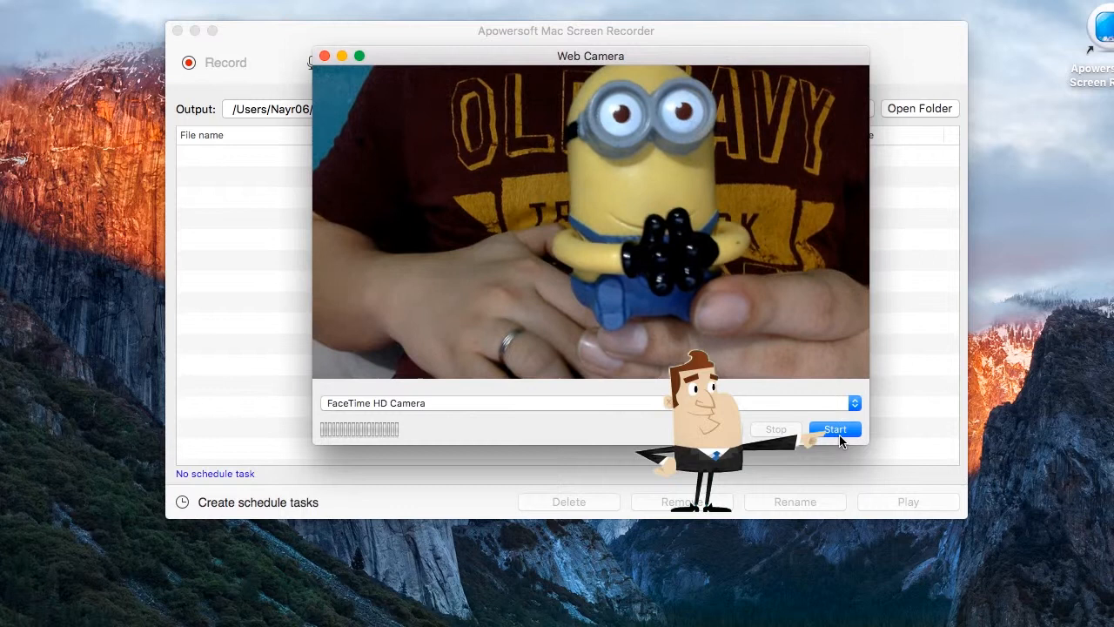
click(834, 428)
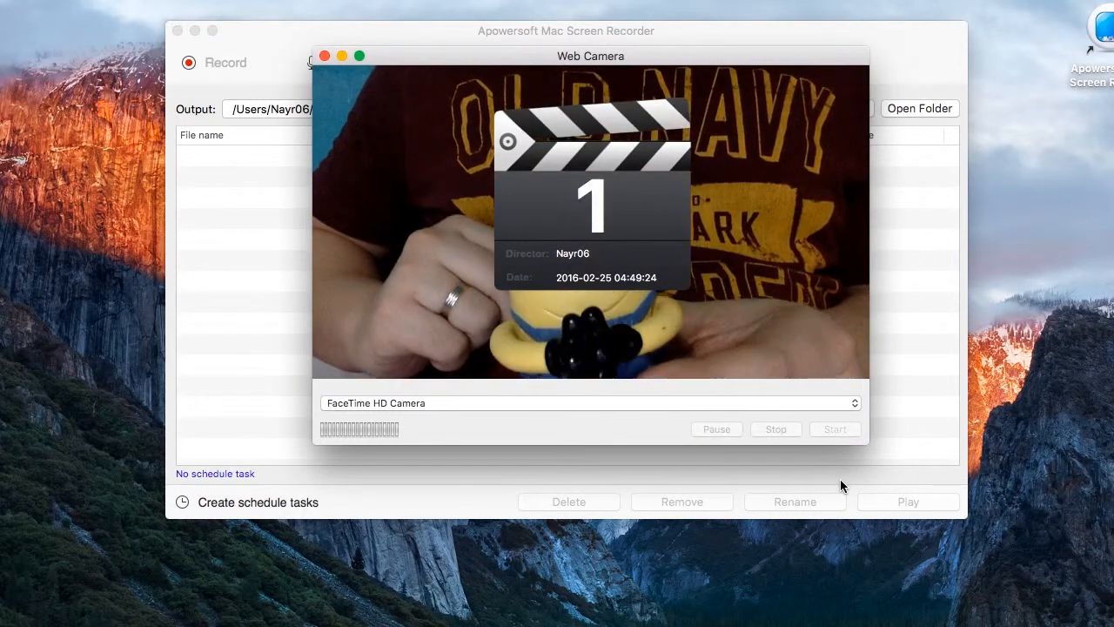
click(833, 428)
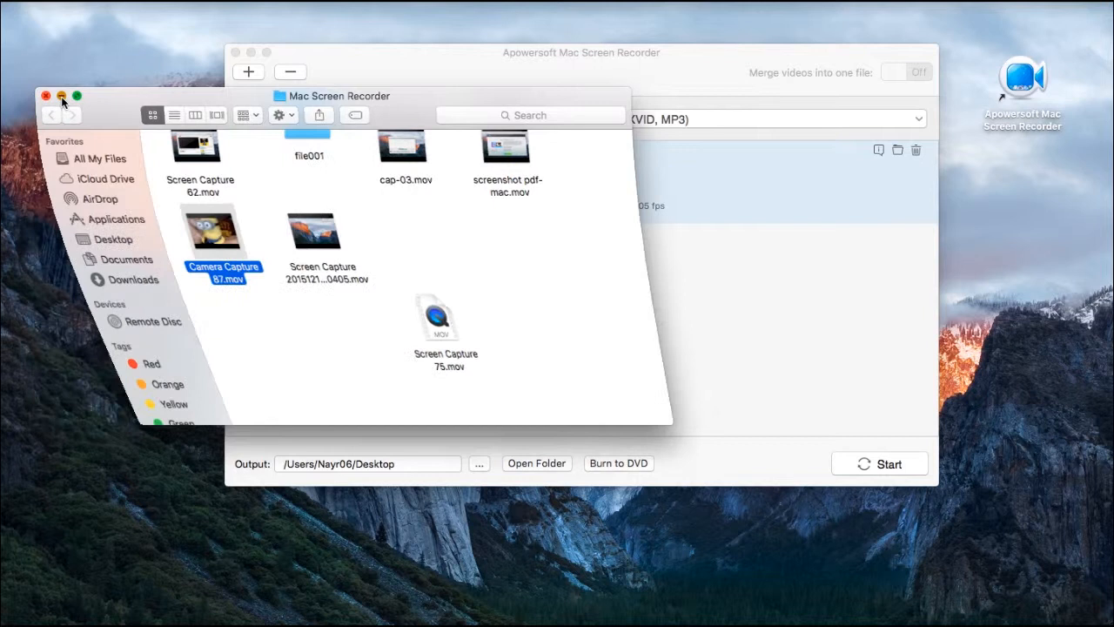
Convert Camera Capture 87.mov to MP4 at Same as source quality
click(45, 95)
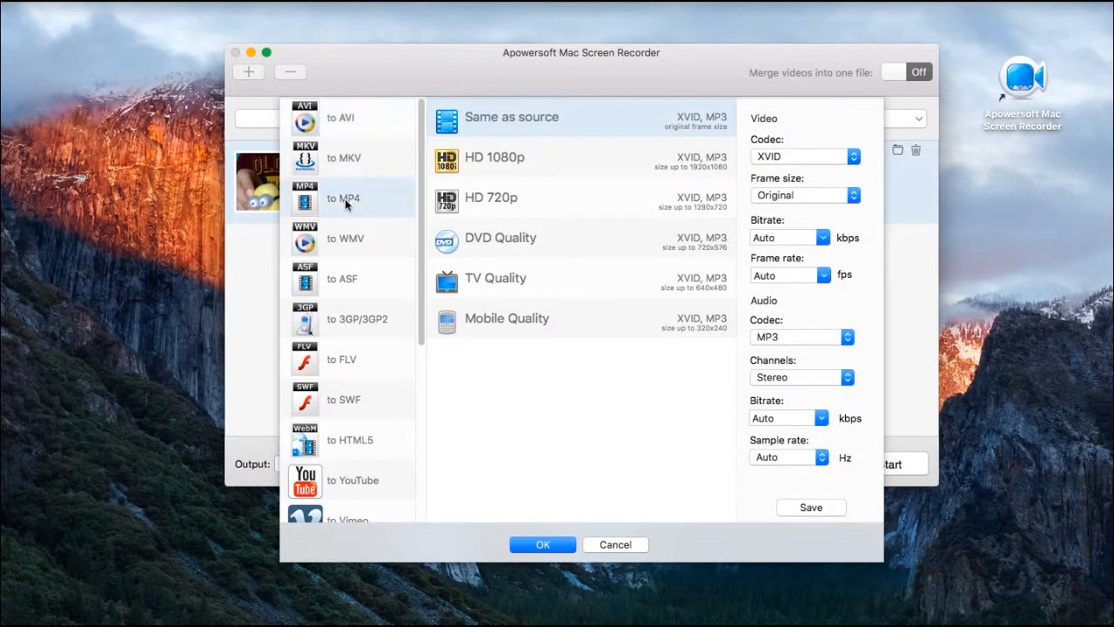
click(543, 543)
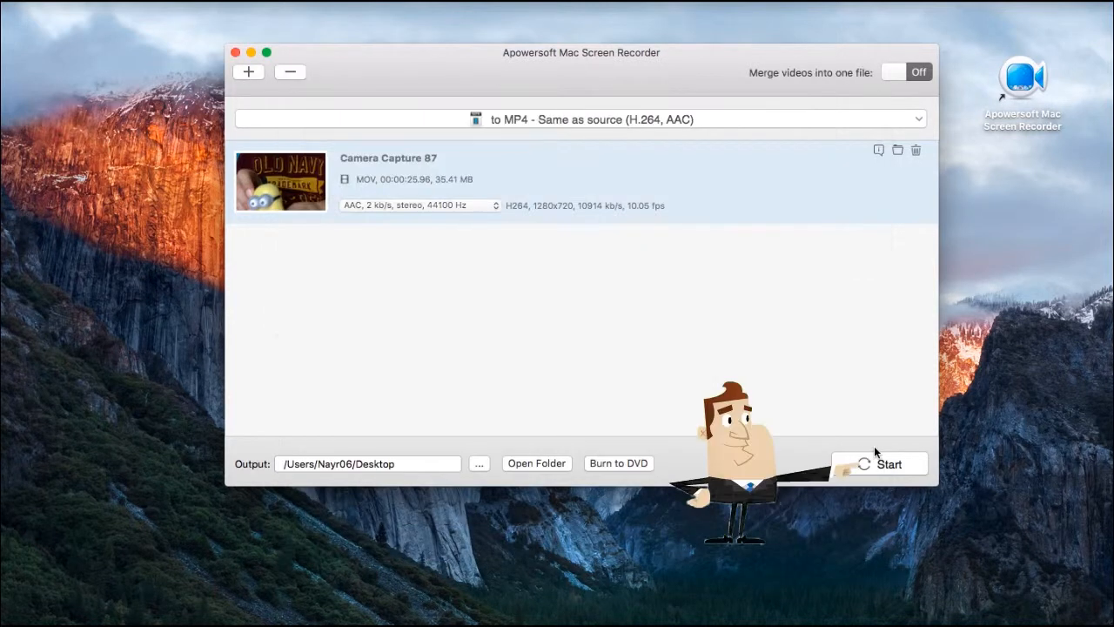
click(888, 464)
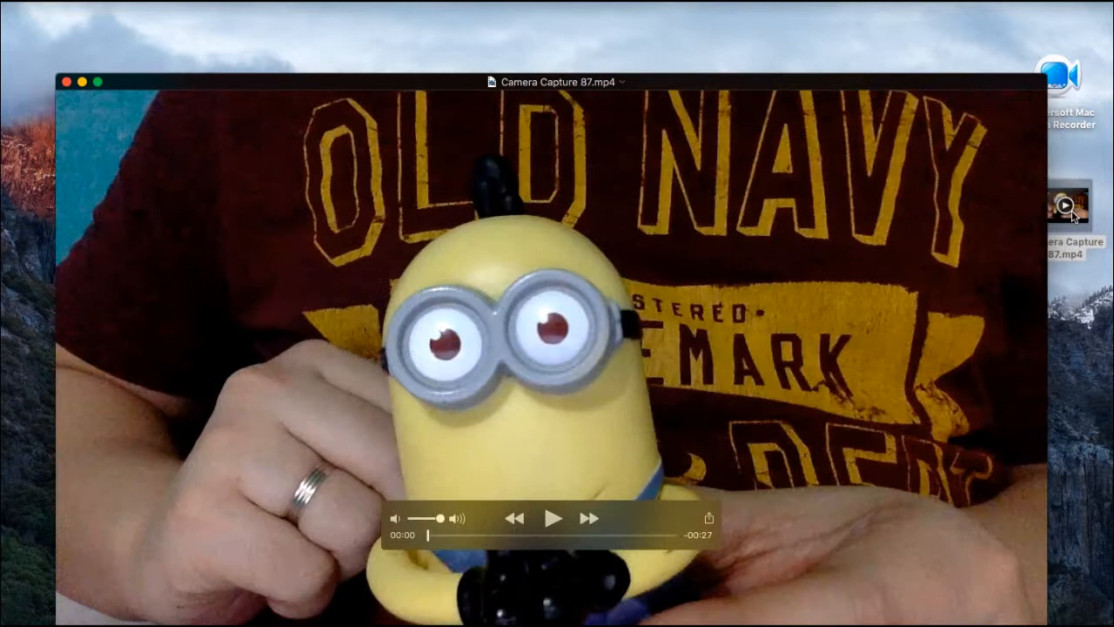
Play Camera Capture 87.mp4 for a few seconds, then pause it
click(554, 519)
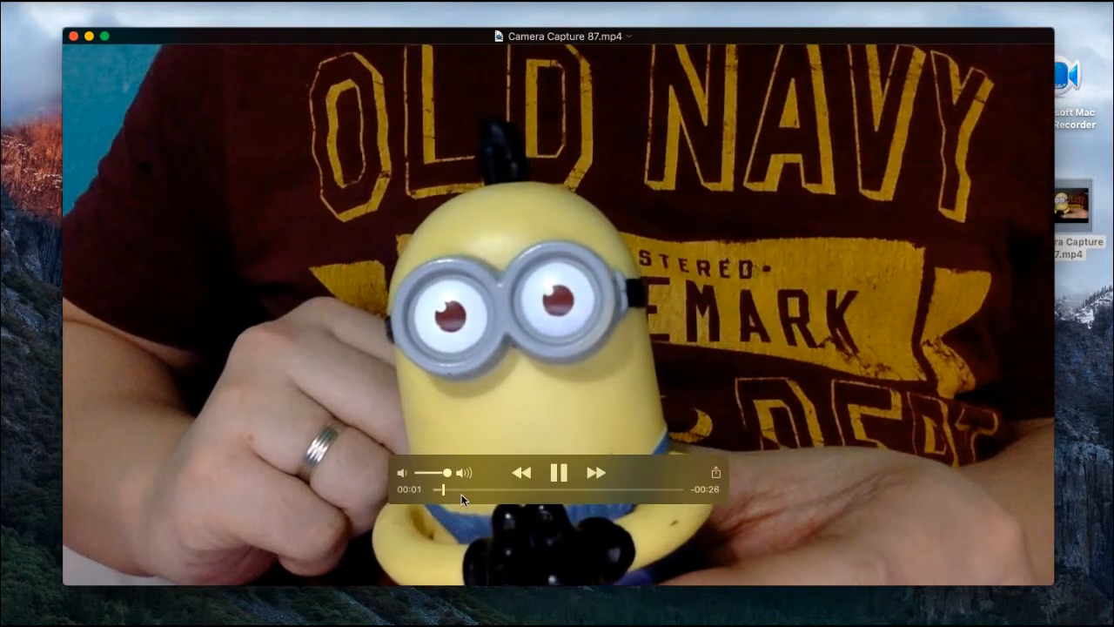
click(561, 473)
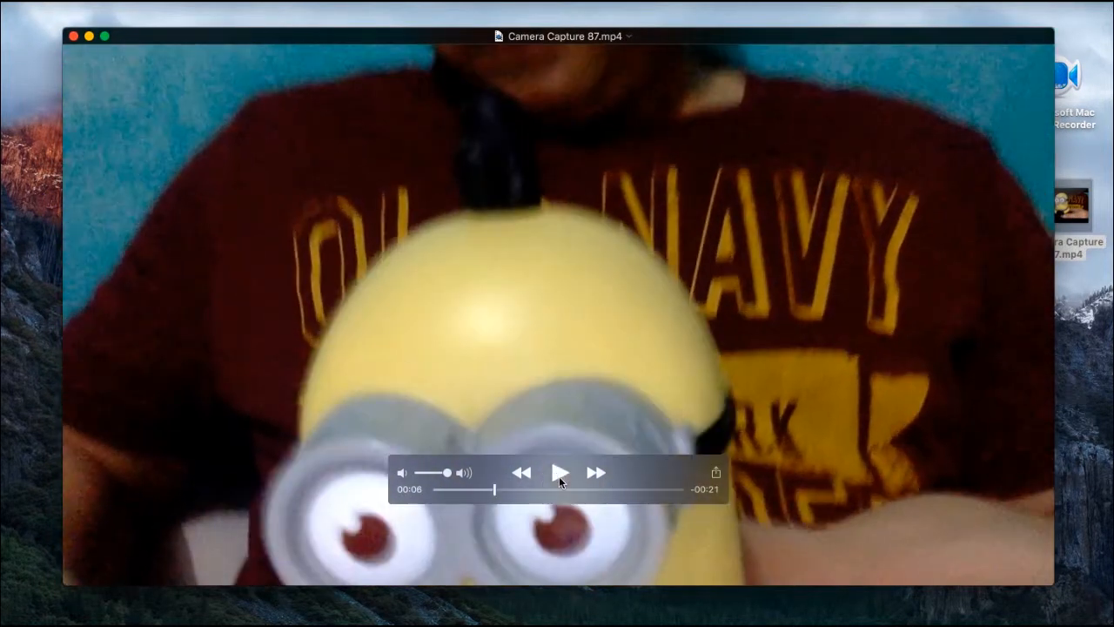